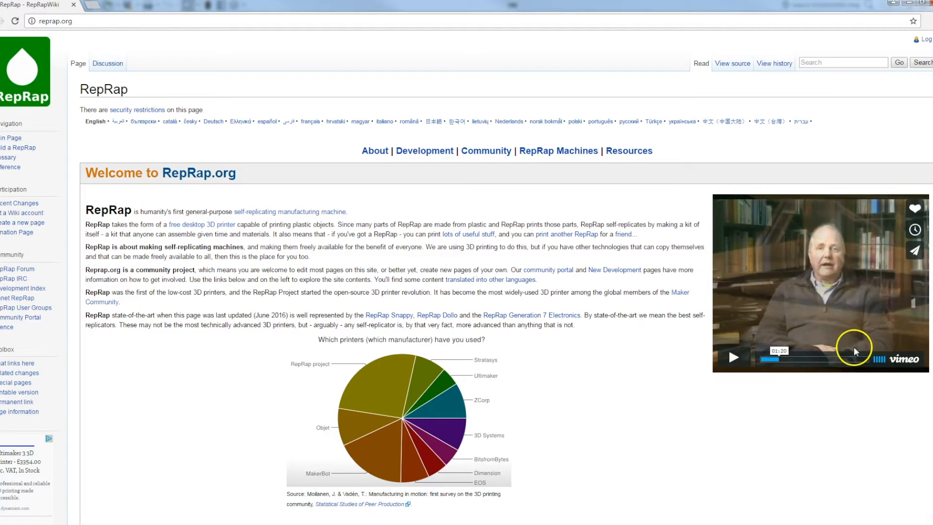
{"action": "mouse_move", "coordinate": [867, 353]}
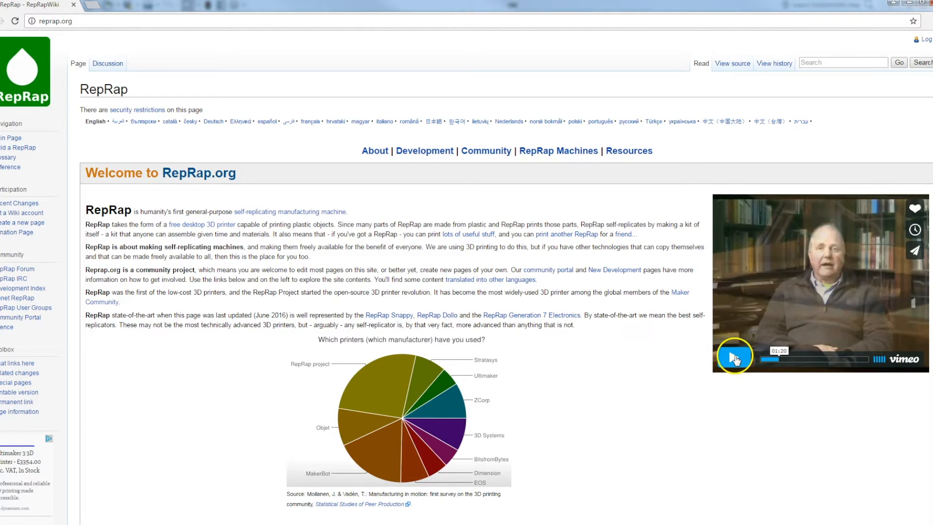
Step: Play the embedded Vimeo intro video for a couple of minutes, then pause it
{"action": "left_click", "coordinate": [735, 357]}
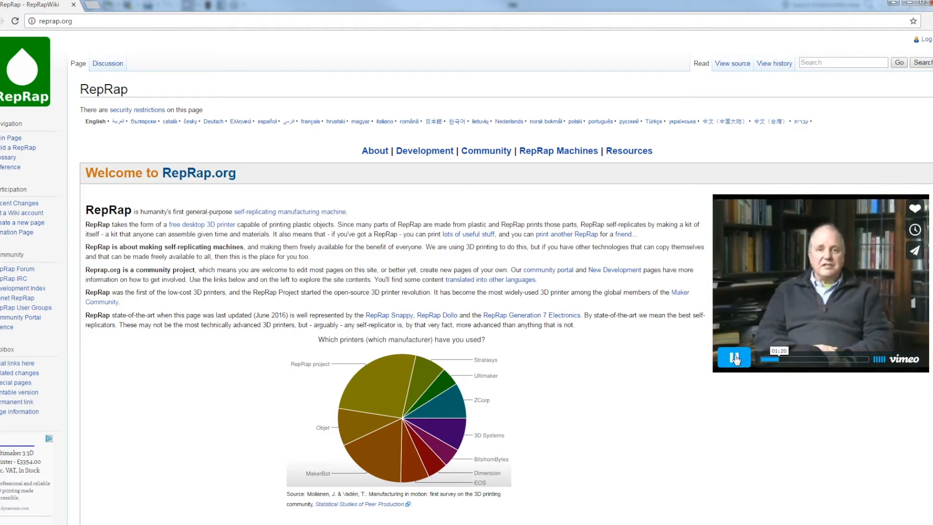
{"action": "left_click", "coordinate": [734, 358]}
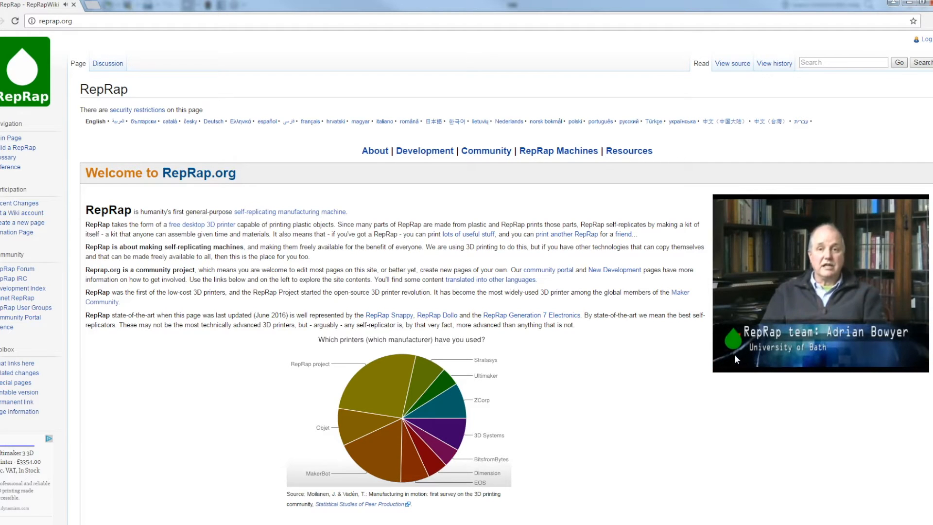
{"action": "left_click", "coordinate": [734, 359]}
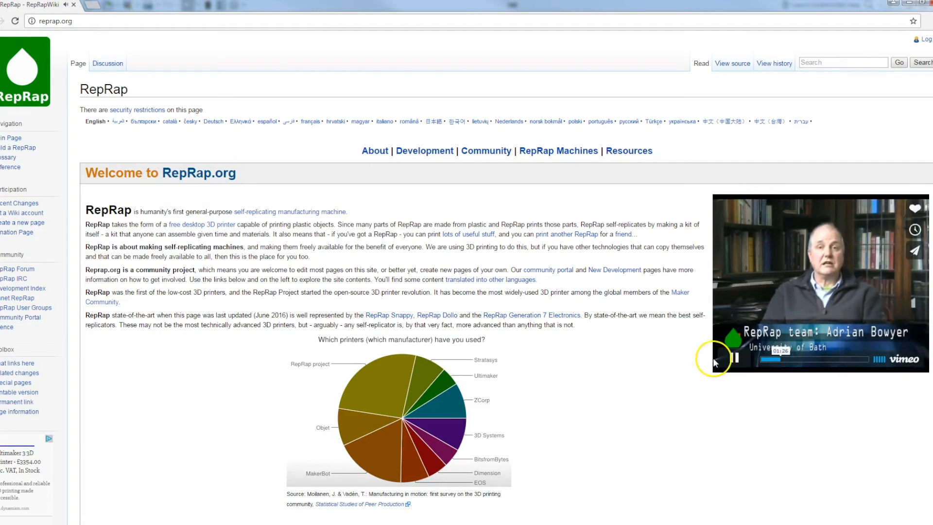
{"action": "left_click", "coordinate": [734, 358]}
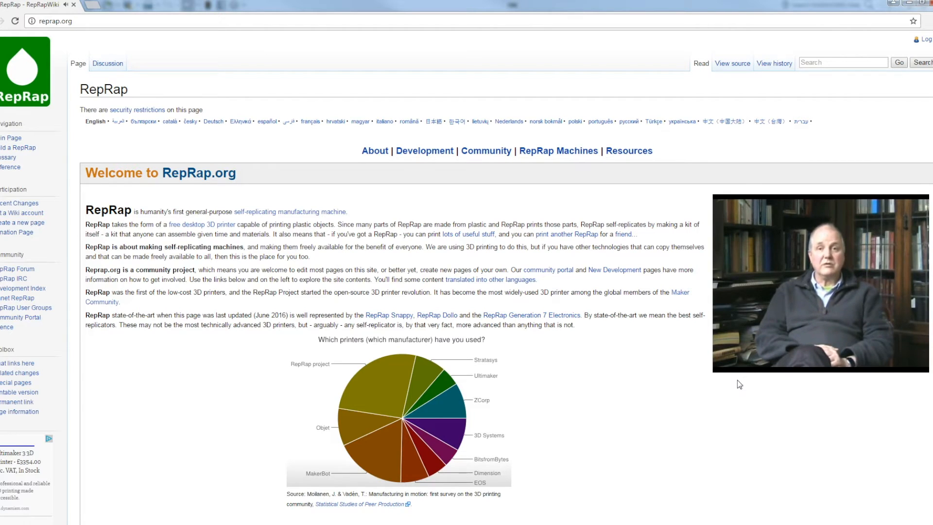
{"action": "left_click", "coordinate": [736, 356]}
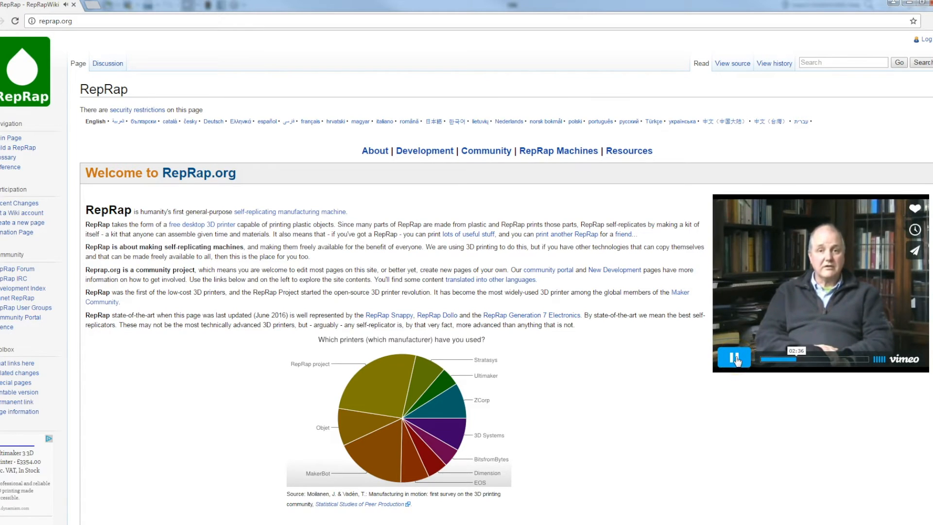
{"action": "left_click", "coordinate": [734, 357]}
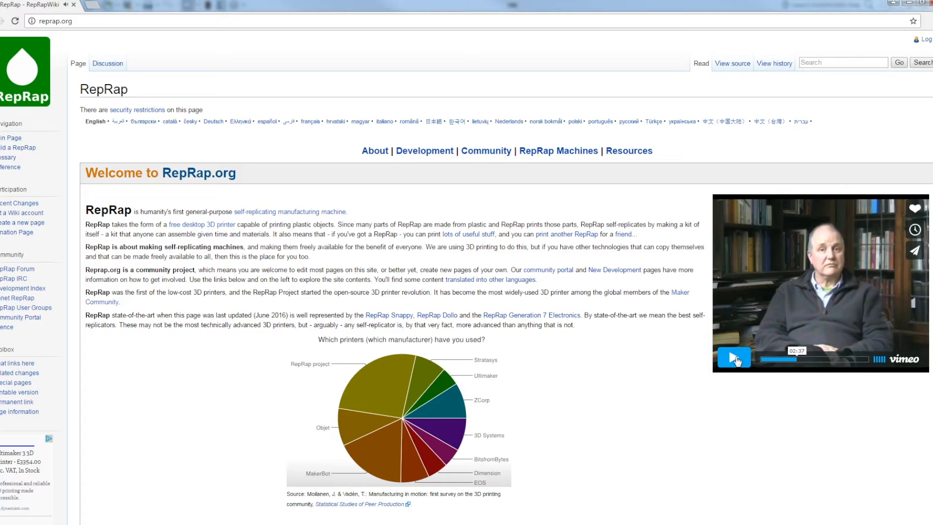
{"action": "left_click", "coordinate": [733, 358]}
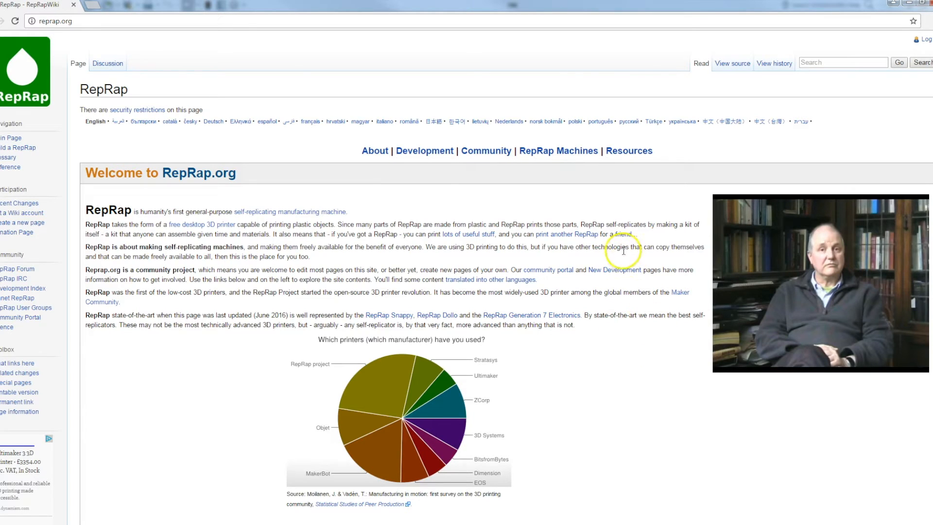
{"action": "scroll", "scroll_direction": "down", "scroll_amount": 3}
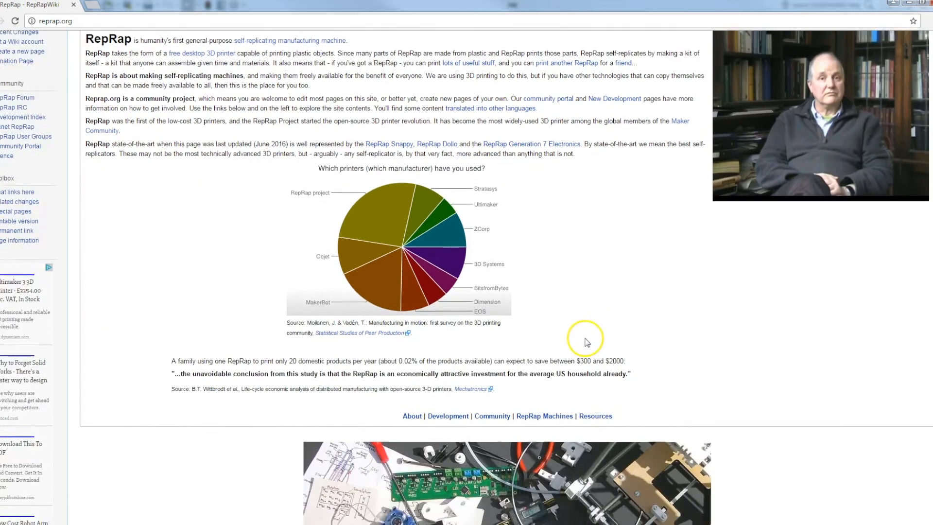
{"action": "scroll", "scroll_direction": "down", "scroll_amount": 3}
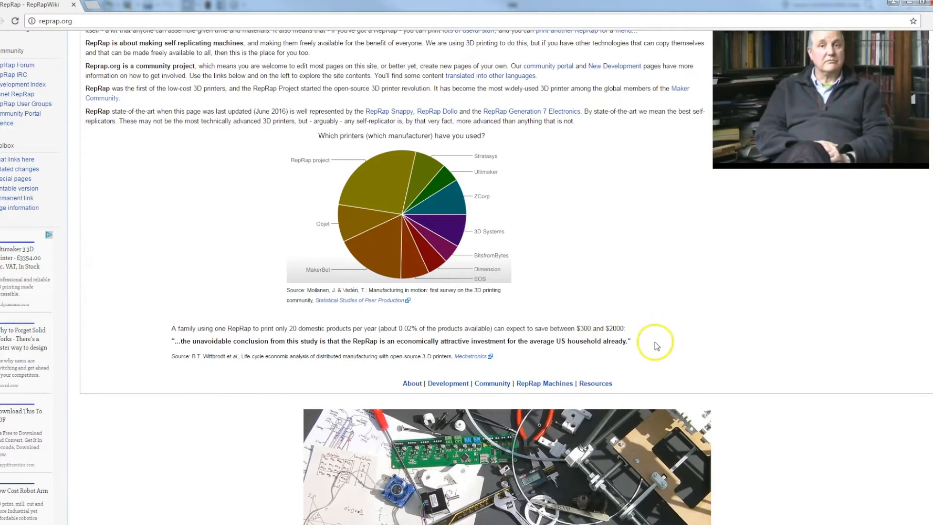
{"action": "mouse_move", "coordinate": [538, 206]}
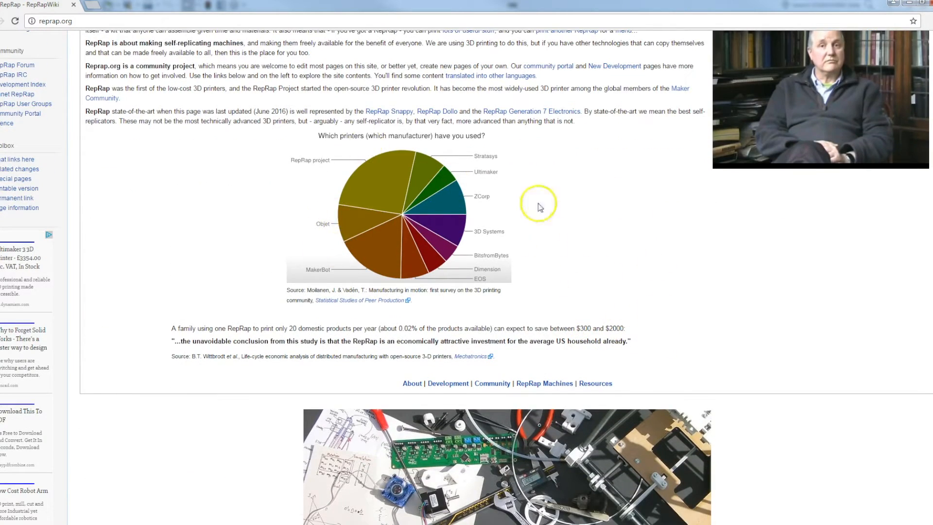
{"action": "mouse_move", "coordinate": [661, 325]}
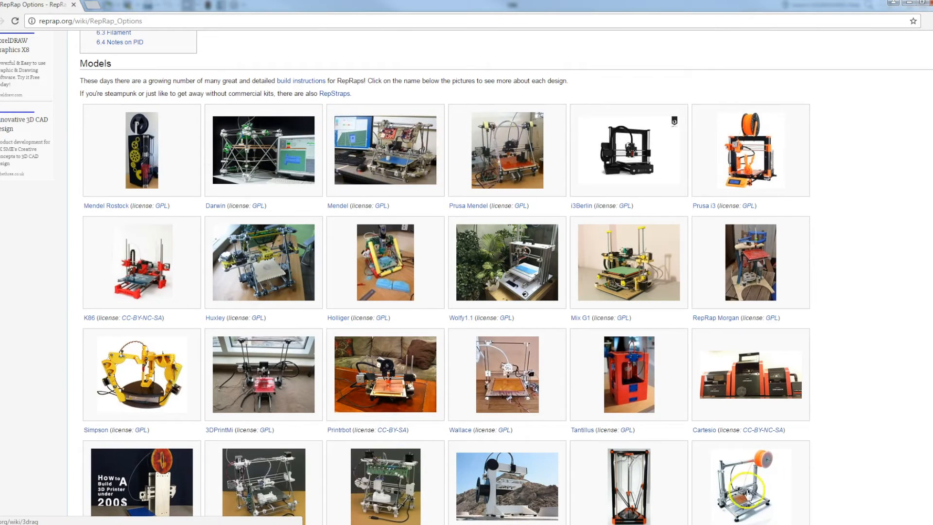
{"action": "scroll", "scroll_direction": "down", "scroll_amount": 3}
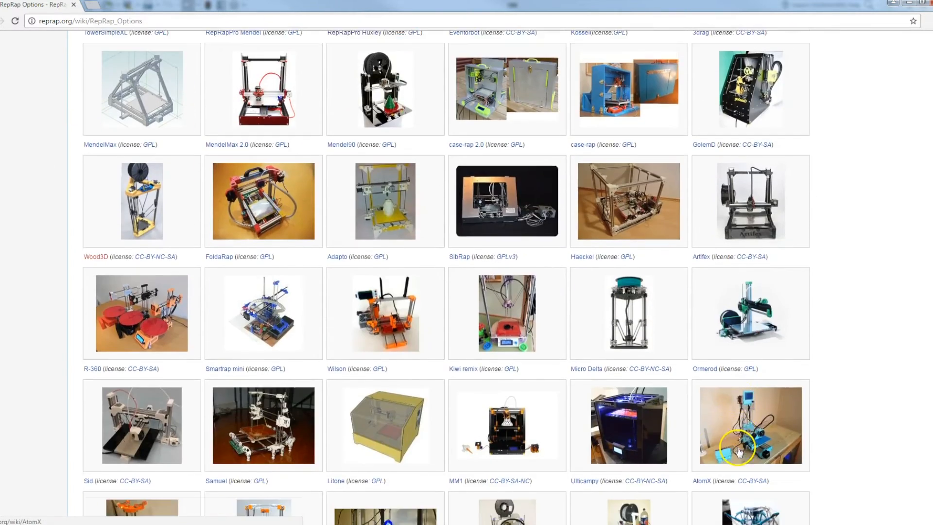
{"action": "scroll", "scroll_direction": "down", "scroll_amount": 3}
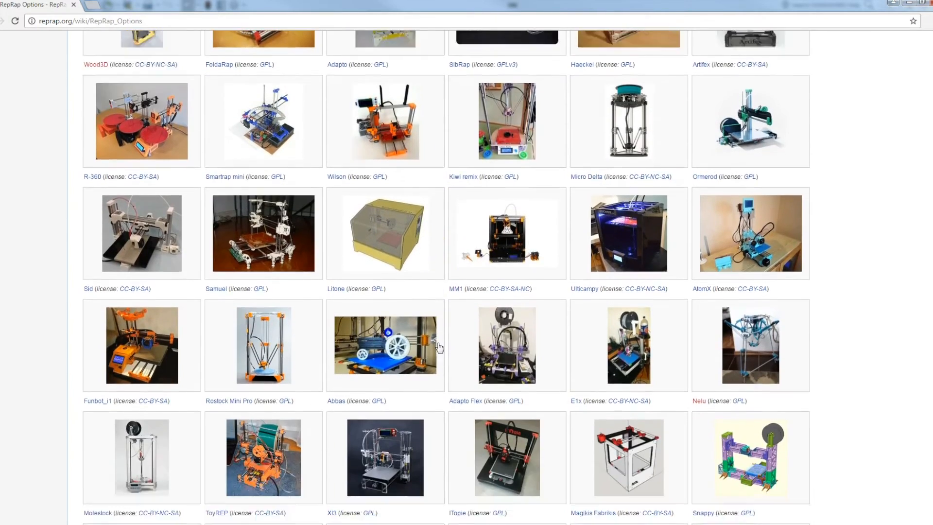
{"action": "scroll", "scroll_direction": "up", "scroll_amount": 3}
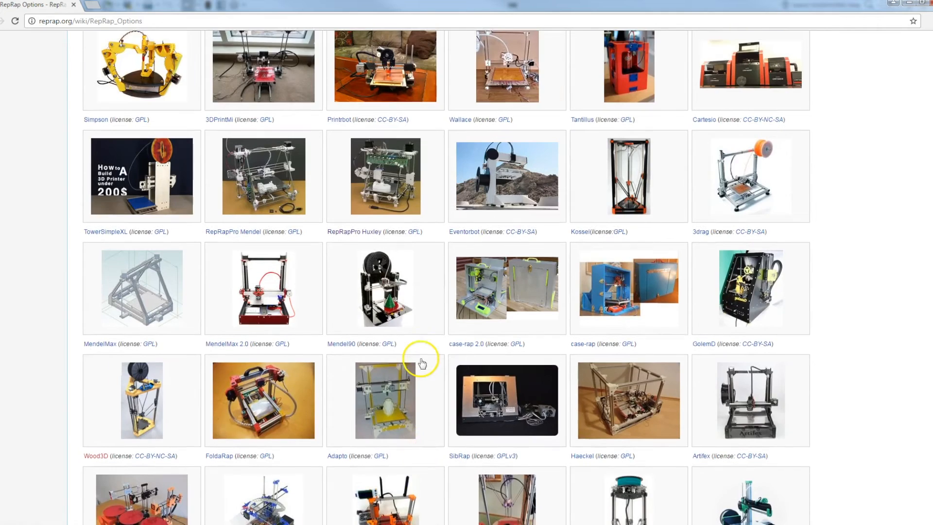
{"action": "scroll", "scroll_direction": "down", "scroll_amount": 3}
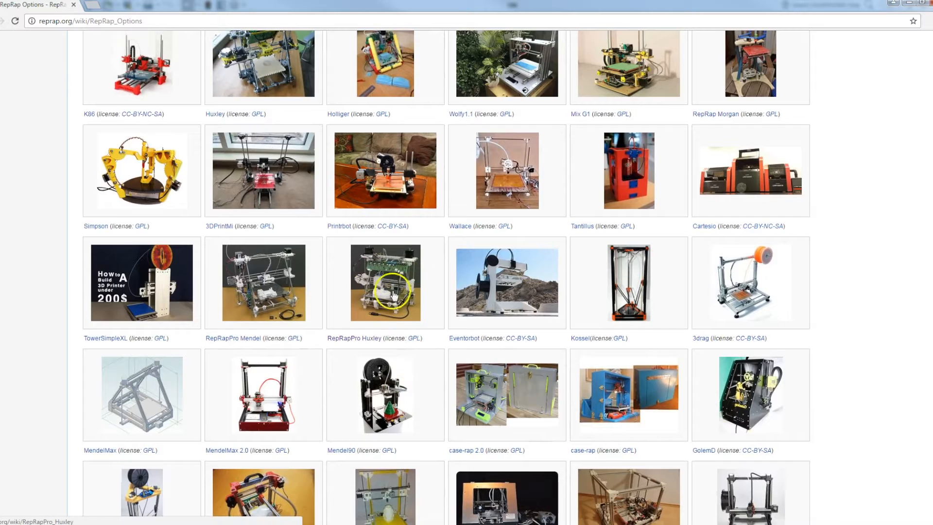
{"action": "mouse_move", "coordinate": [326, 337]}
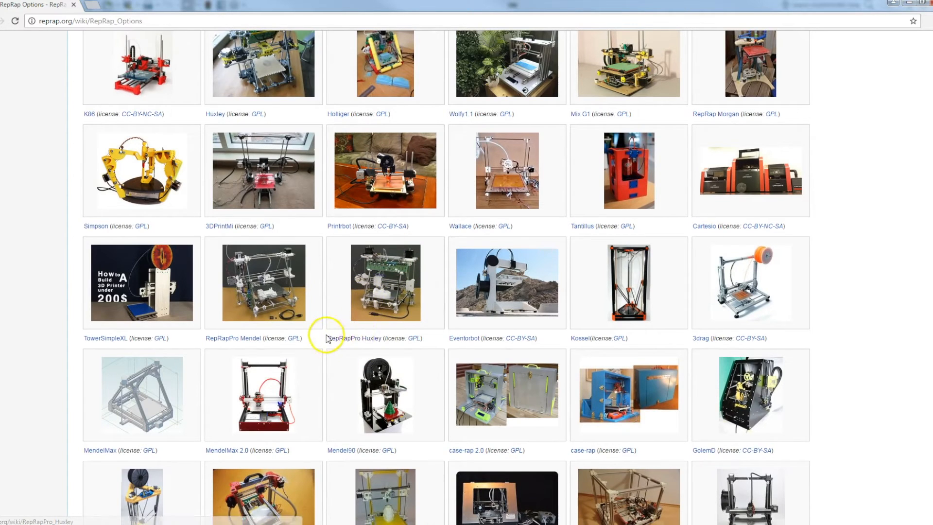
{"action": "mouse_move", "coordinate": [401, 329]}
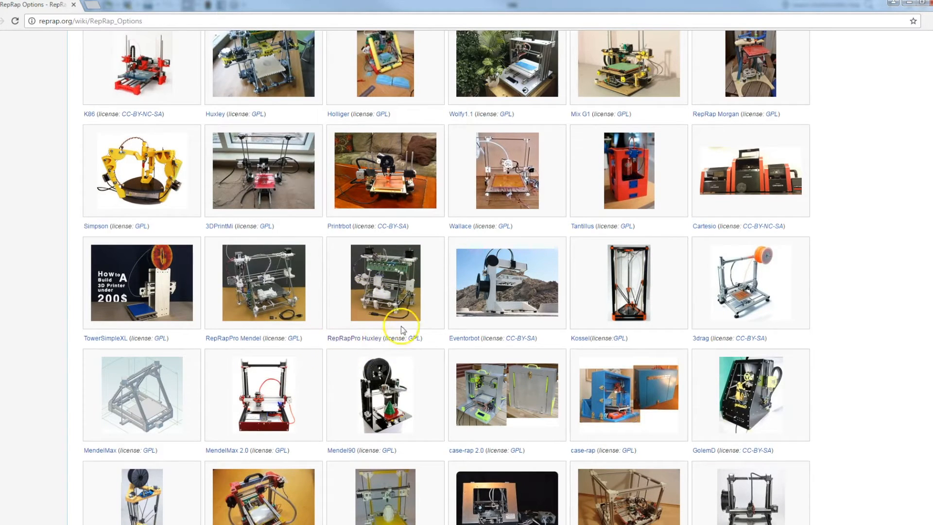
{"action": "mouse_move", "coordinate": [417, 304]}
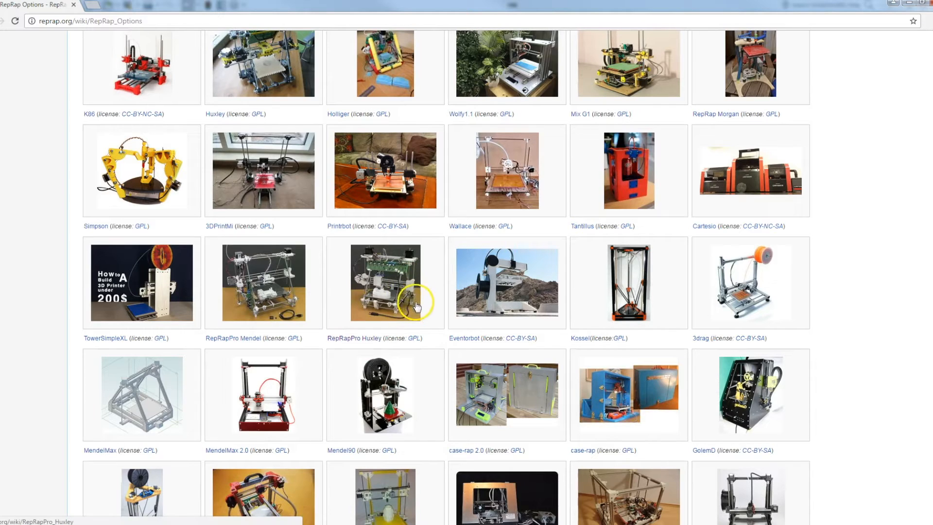
{"action": "mouse_move", "coordinate": [597, 320]}
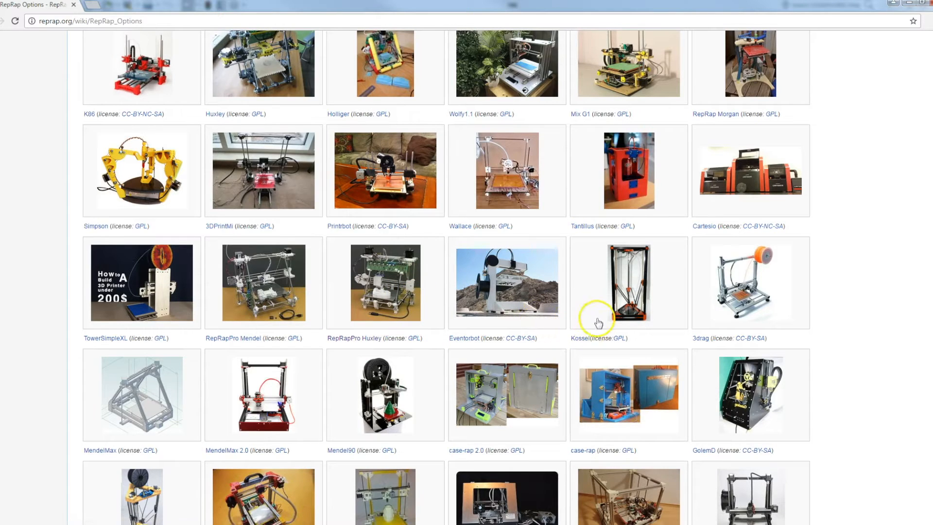
{"action": "scroll", "scroll_direction": "down", "scroll_amount": 3}
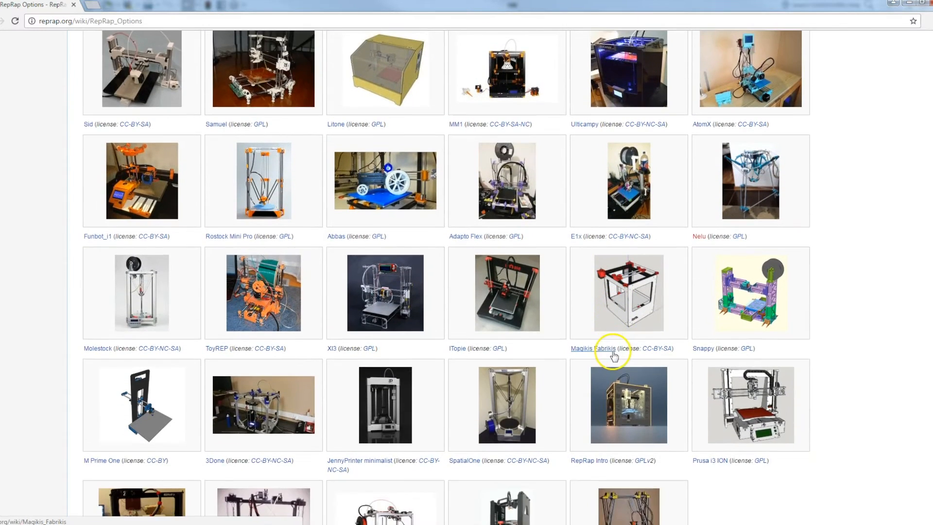
{"action": "scroll", "scroll_direction": "down", "scroll_amount": 3}
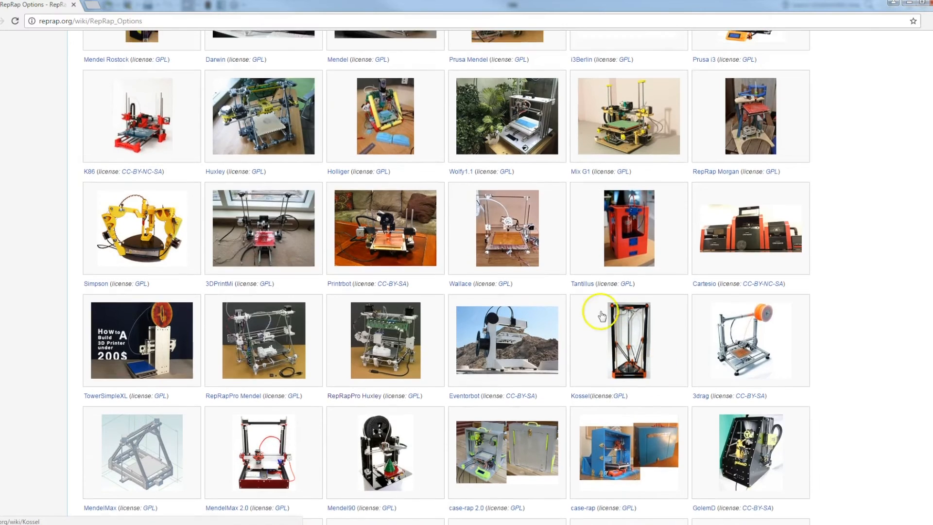
{"action": "scroll", "scroll_direction": "up", "scroll_amount": 3}
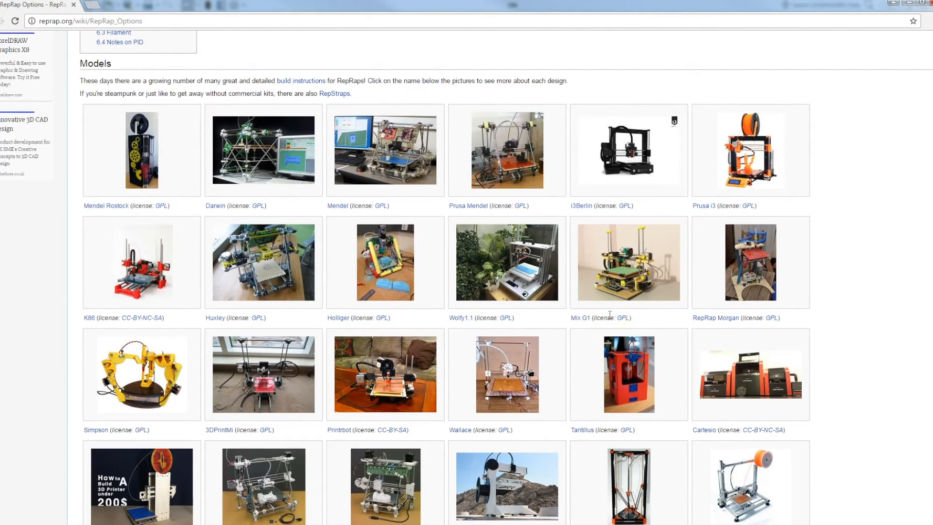
Step: Navigate to reprap.org/wiki/Ormerod to view the Ormerod printer's overview page
{"action": "type", "text": "ormerod"}
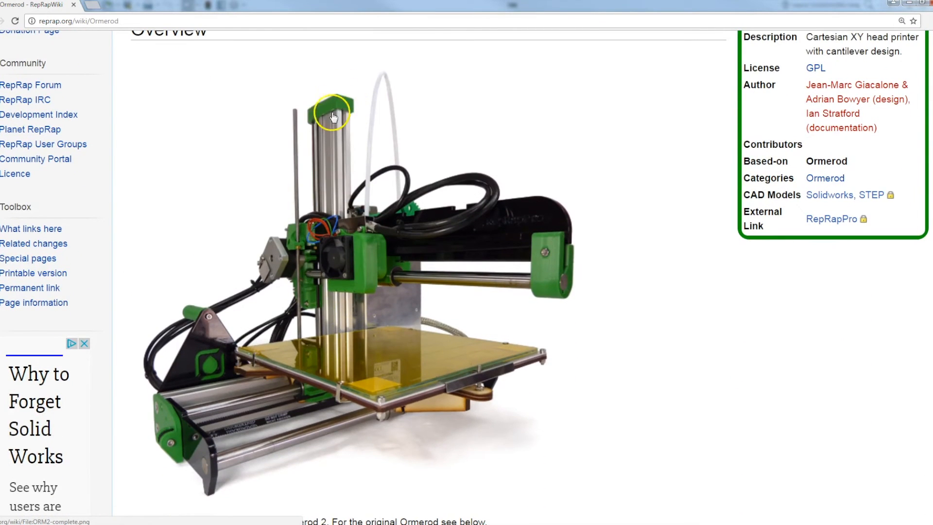
{"action": "mouse_move", "coordinate": [353, 351]}
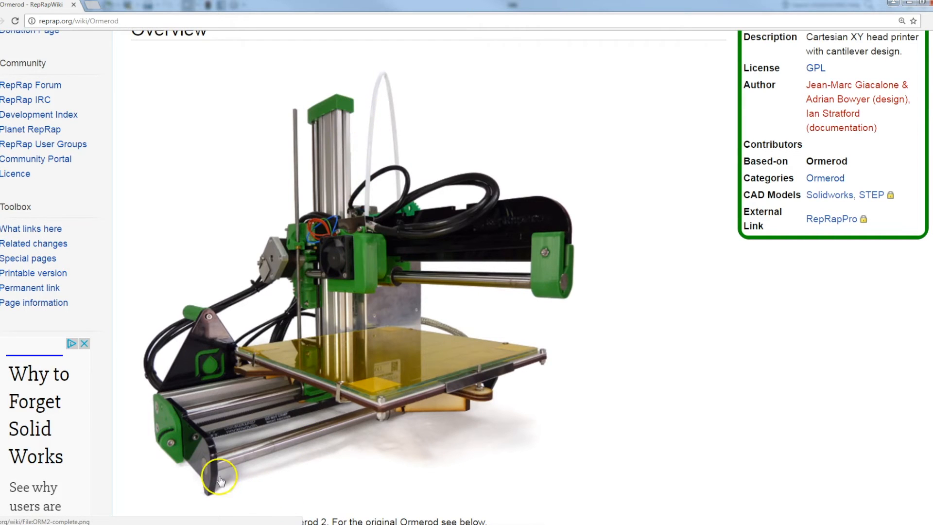
{"action": "mouse_move", "coordinate": [446, 272]}
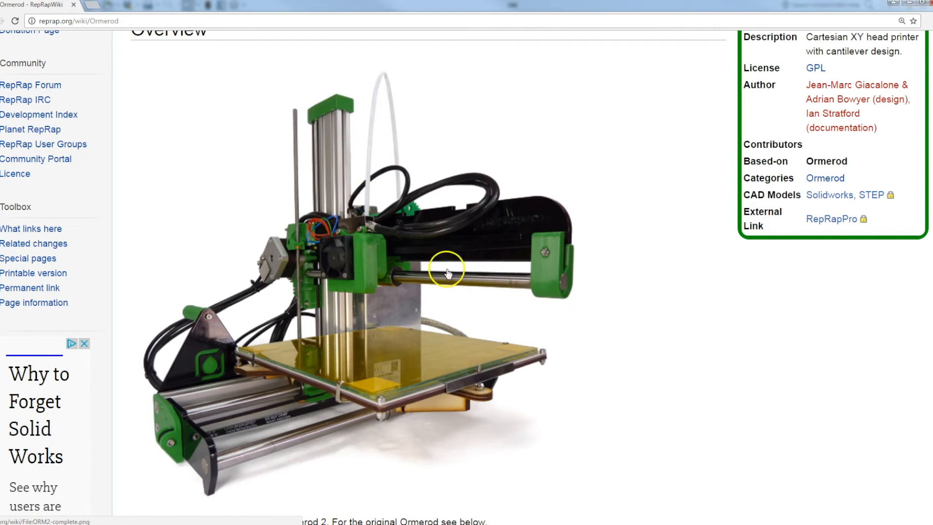
{"action": "mouse_move", "coordinate": [540, 296]}
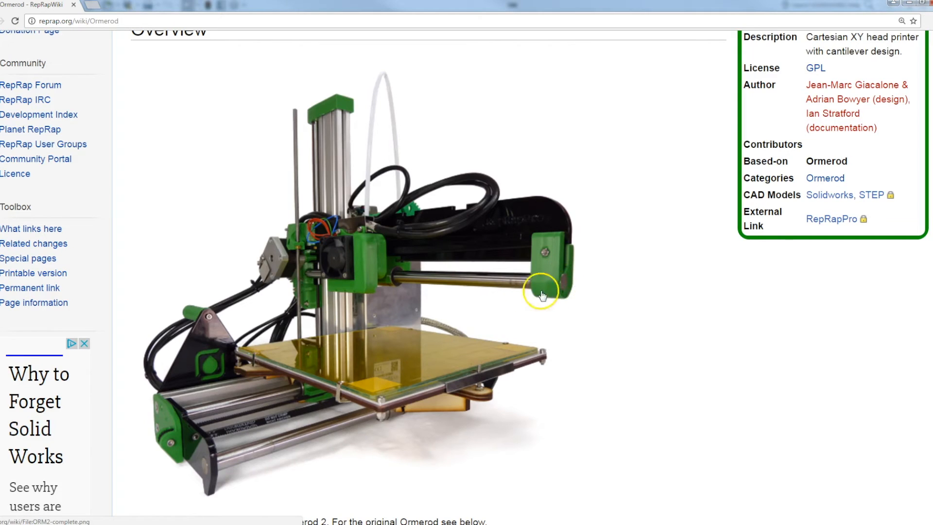
{"action": "mouse_move", "coordinate": [492, 284]}
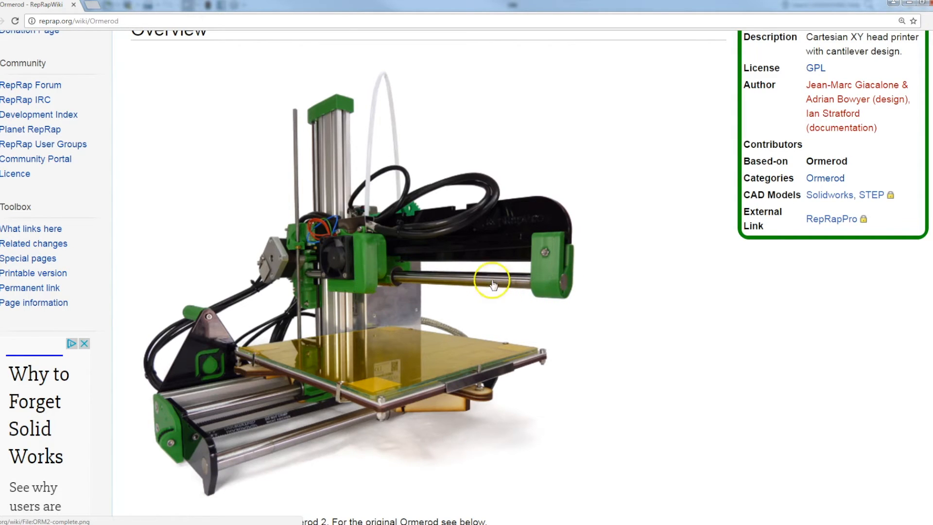
{"action": "mouse_move", "coordinate": [501, 206]}
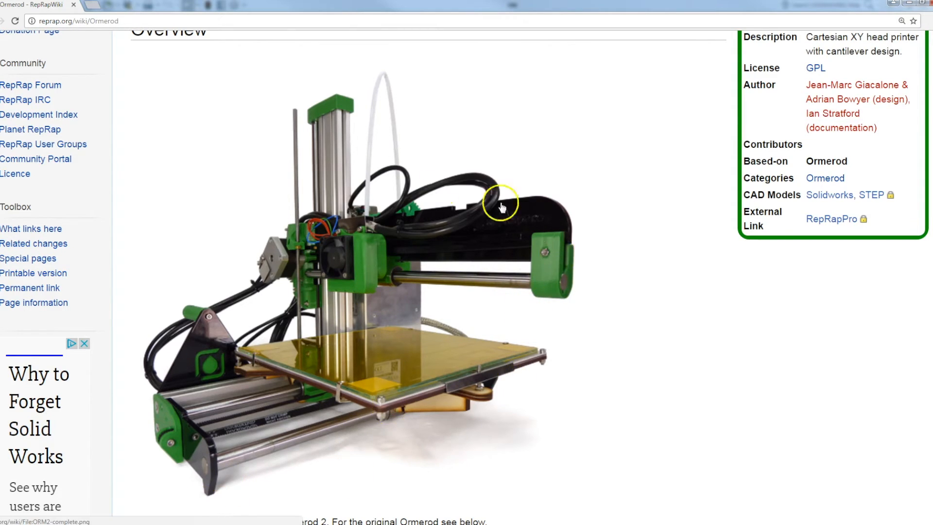
{"action": "mouse_move", "coordinate": [545, 263]}
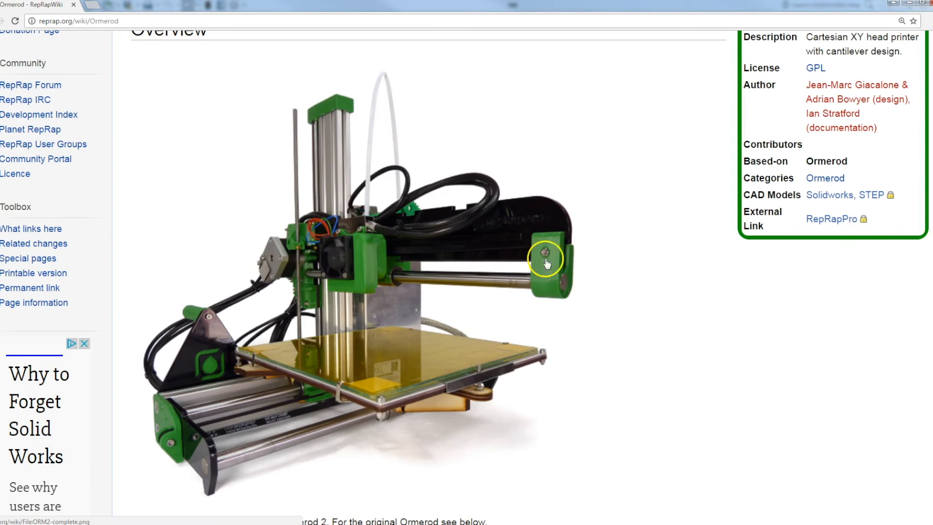
{"action": "mouse_move", "coordinate": [606, 435]}
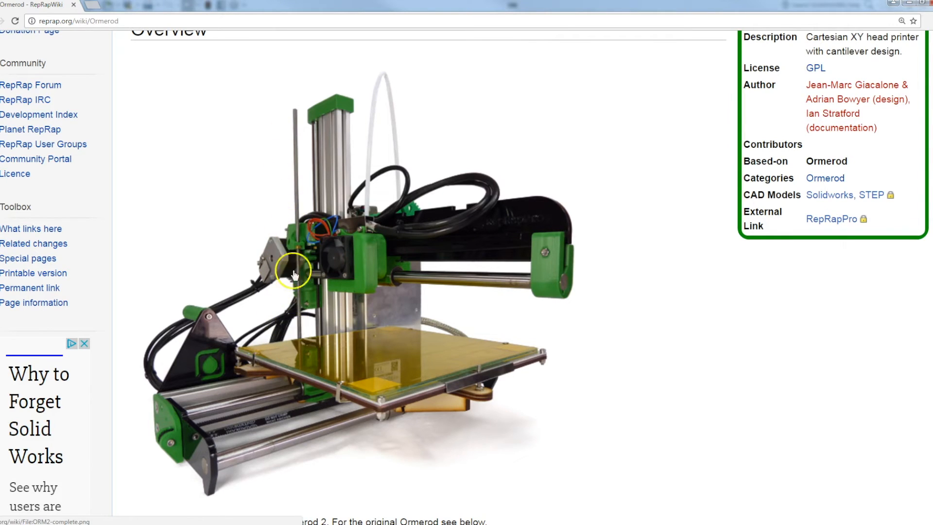
{"action": "mouse_move", "coordinate": [300, 365]}
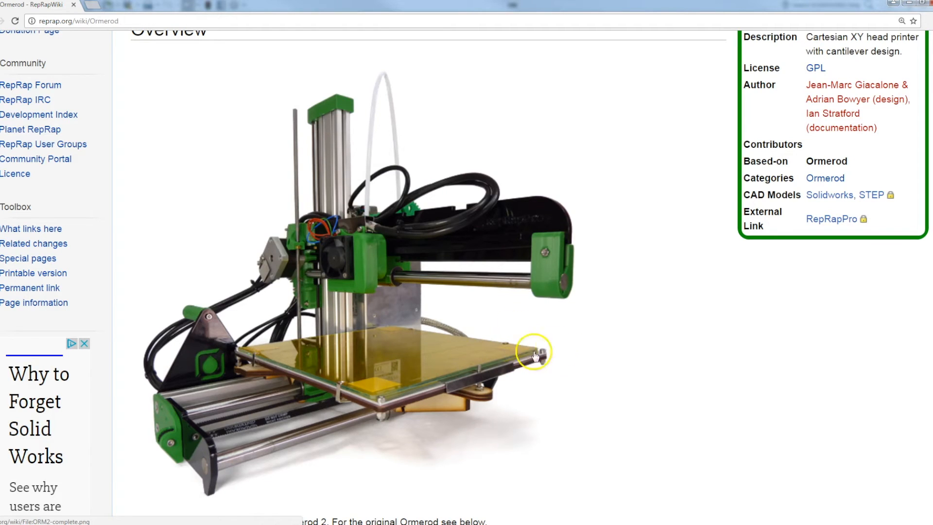
{"action": "mouse_move", "coordinate": [362, 173]}
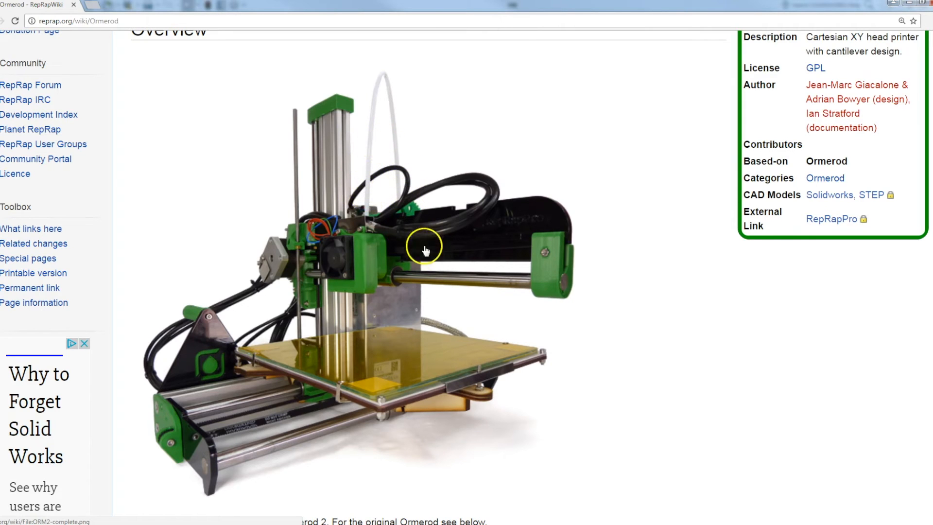
{"action": "mouse_move", "coordinate": [476, 348]}
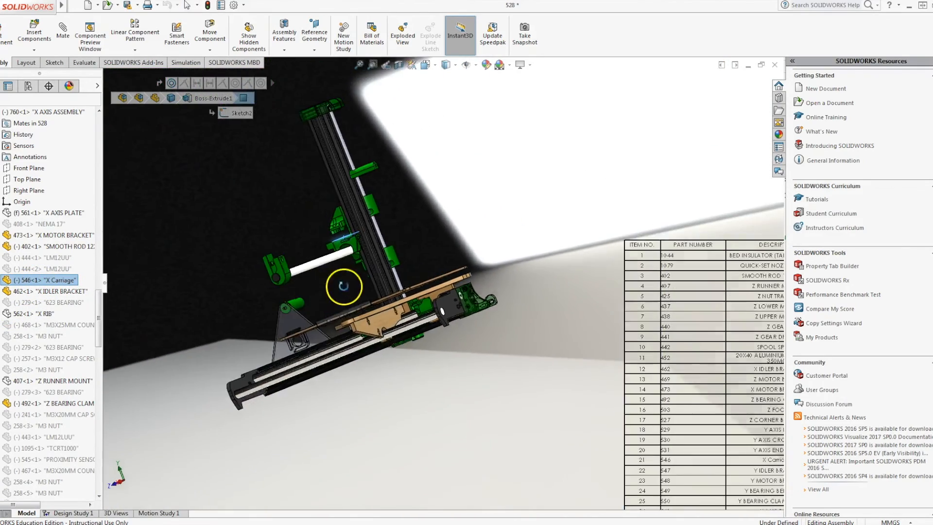
Step: Orbit the Ormerod assembly in SolidWorks to view it from another angle
{"action": "left_click_drag", "start_coordinate": [343, 288], "coordinate": [499, 263]}
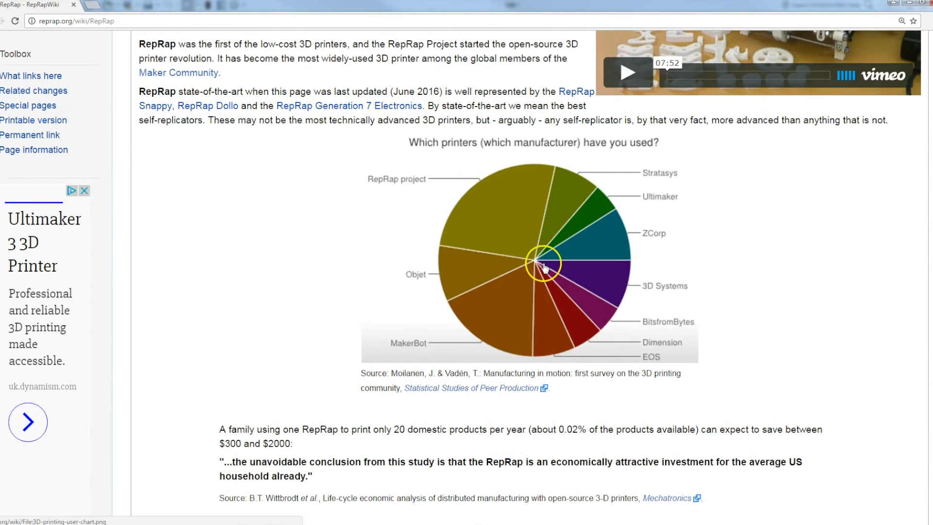
{"action": "mouse_move", "coordinate": [513, 171]}
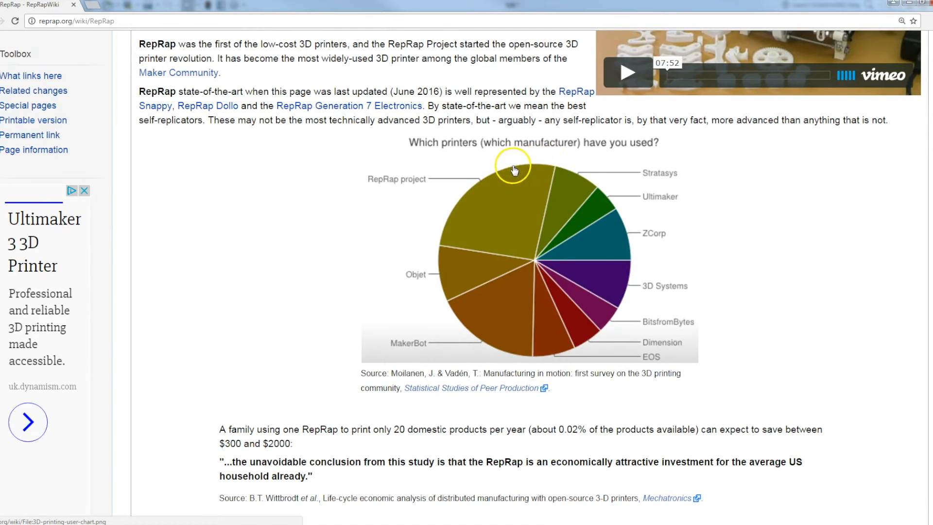
{"action": "mouse_move", "coordinate": [432, 253]}
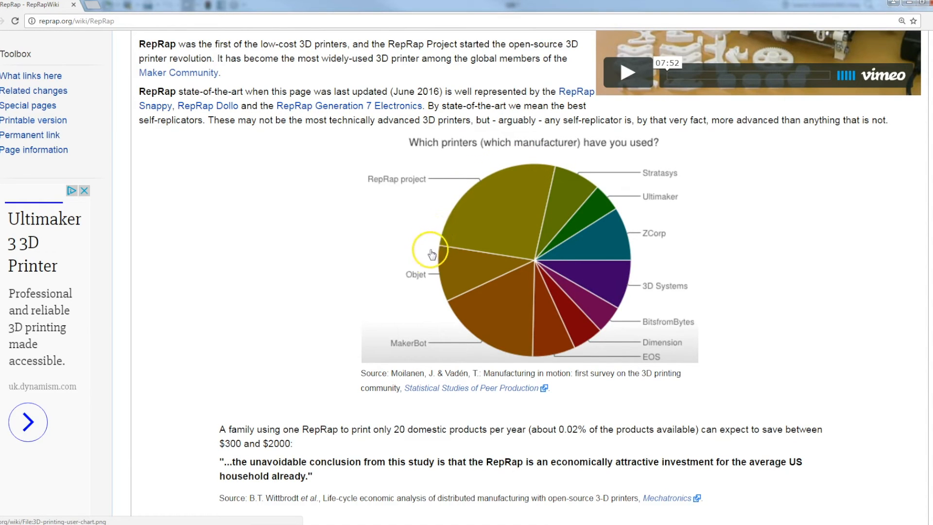